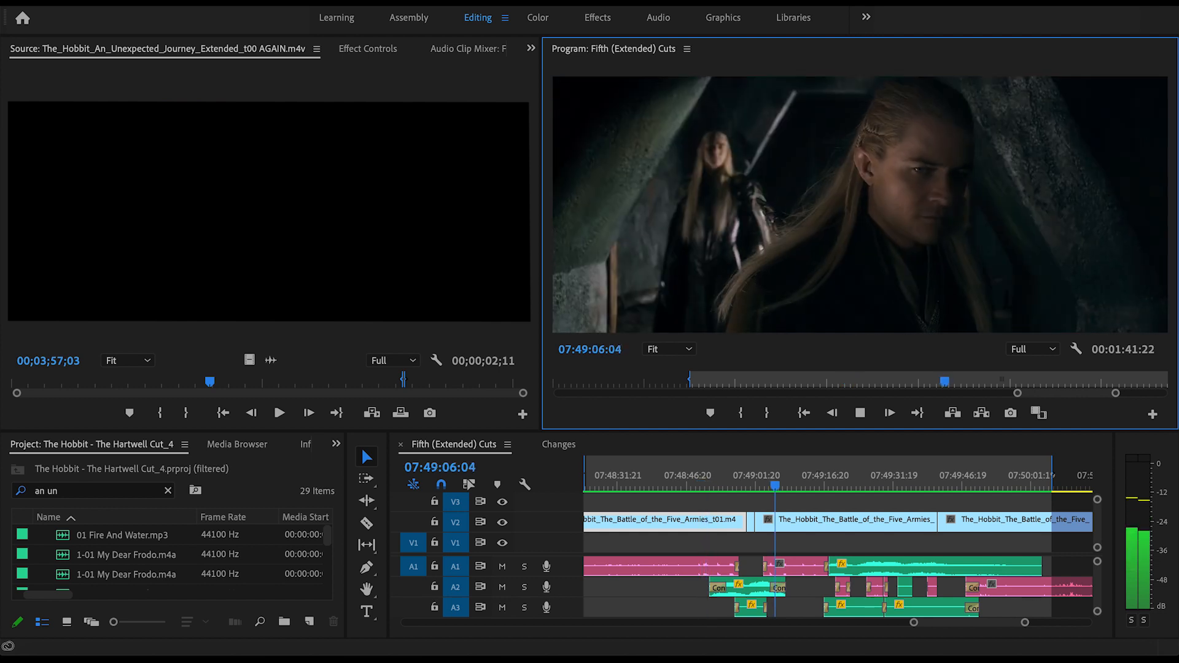
# Step: Play the Fifth (Extended) Cuts sequence in the Program monitor to review the Battle of the Five Armies footage
pyautogui.click(278, 412)
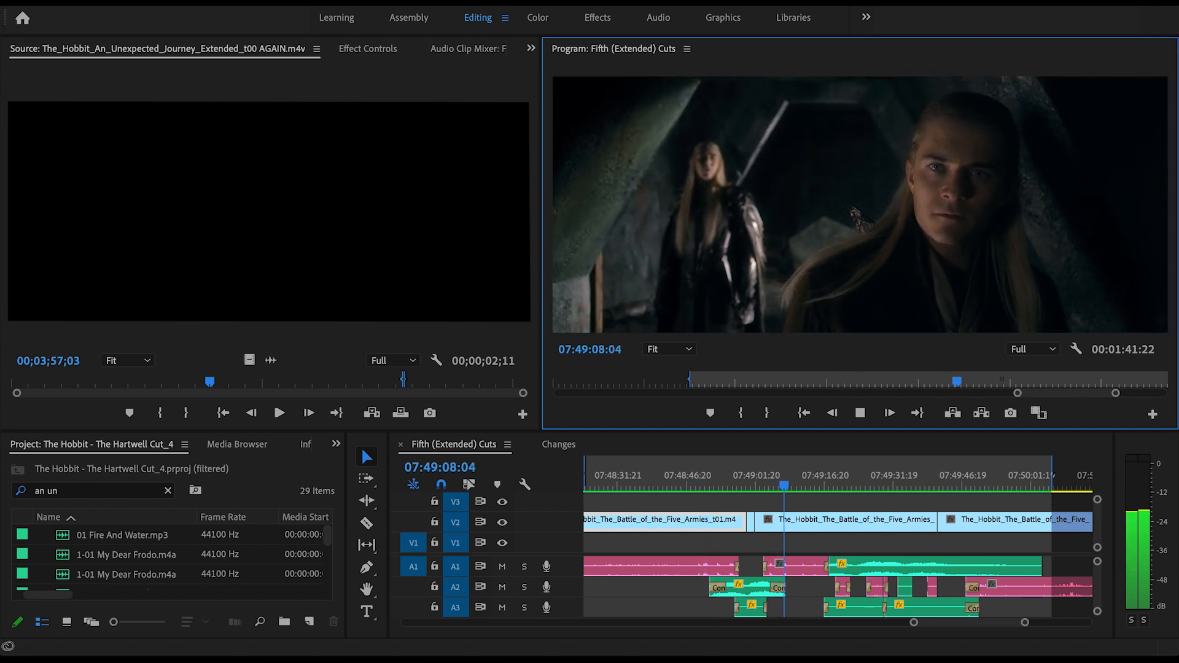